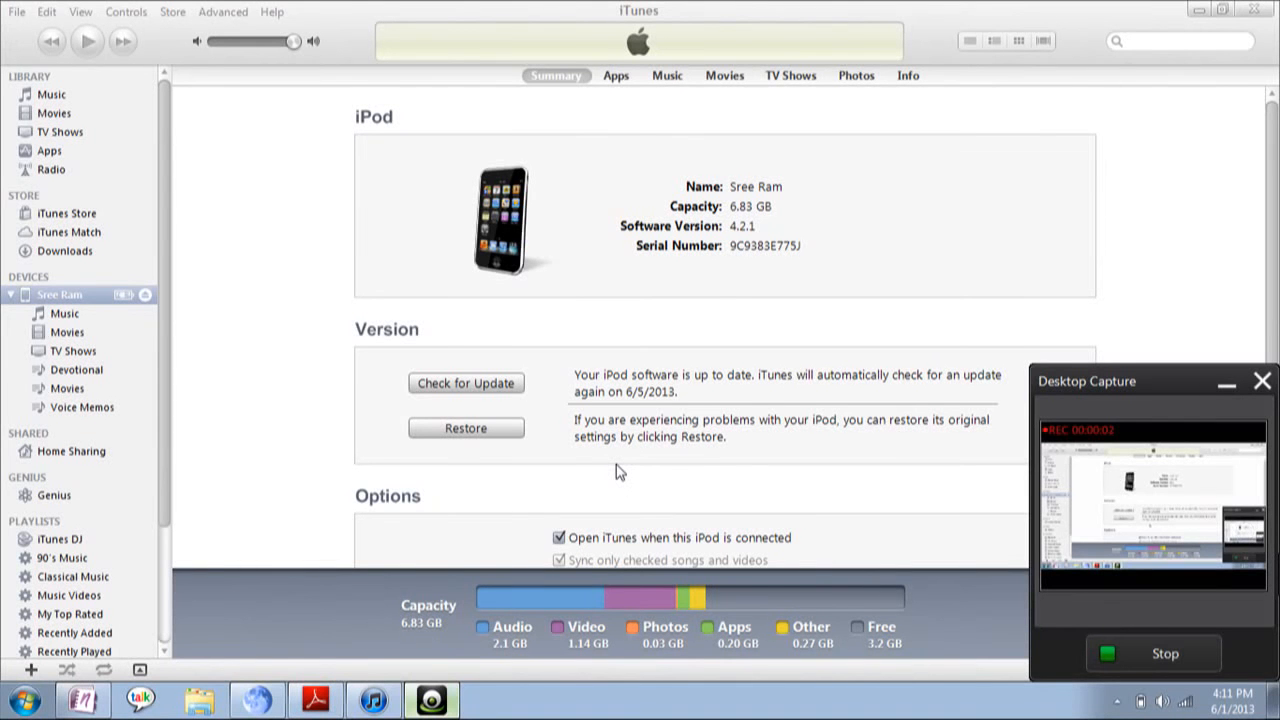
mouse_move(308, 96)
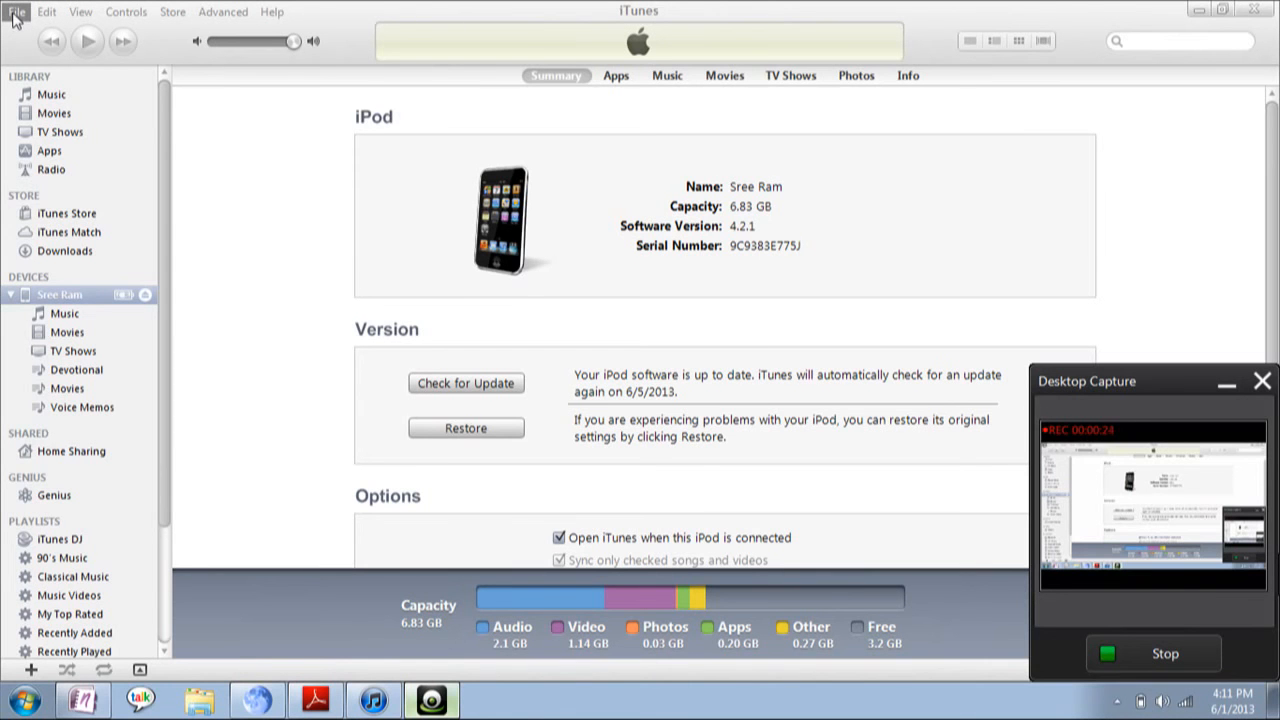
- Transfer purchases from the iPod into the iTunes library via the File menu
click(11, 14)
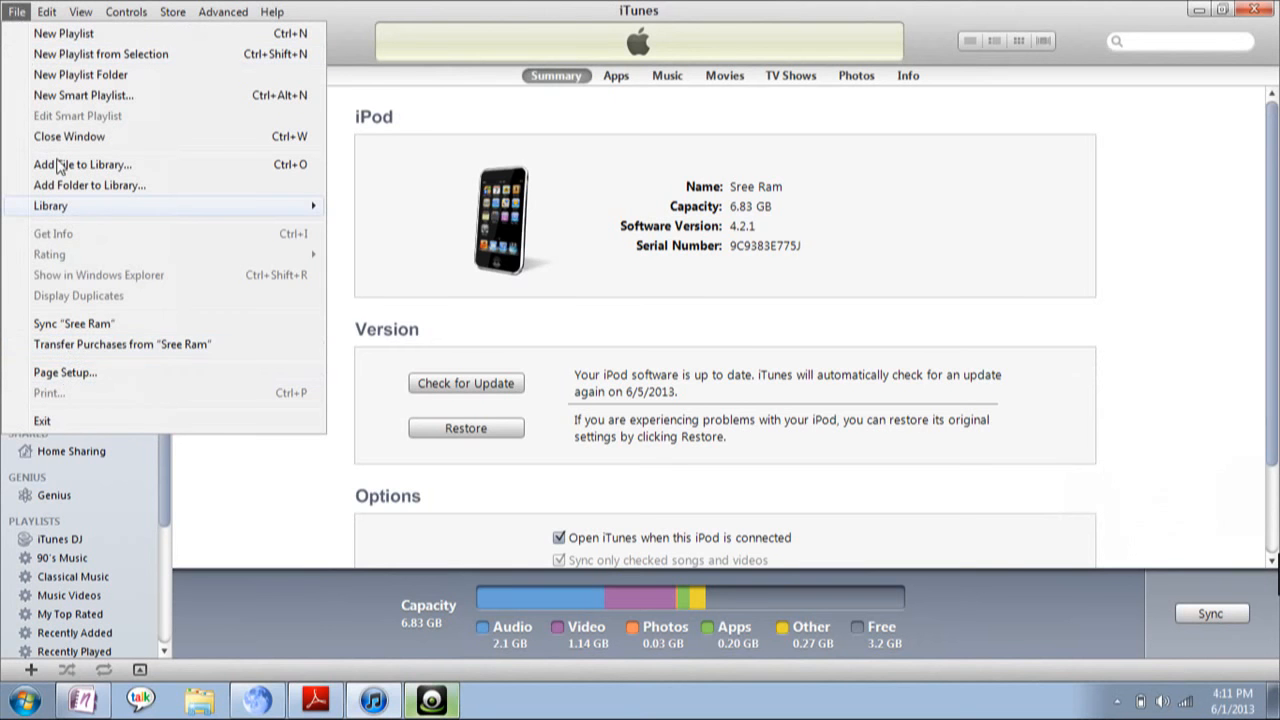
mouse_move(12, 14)
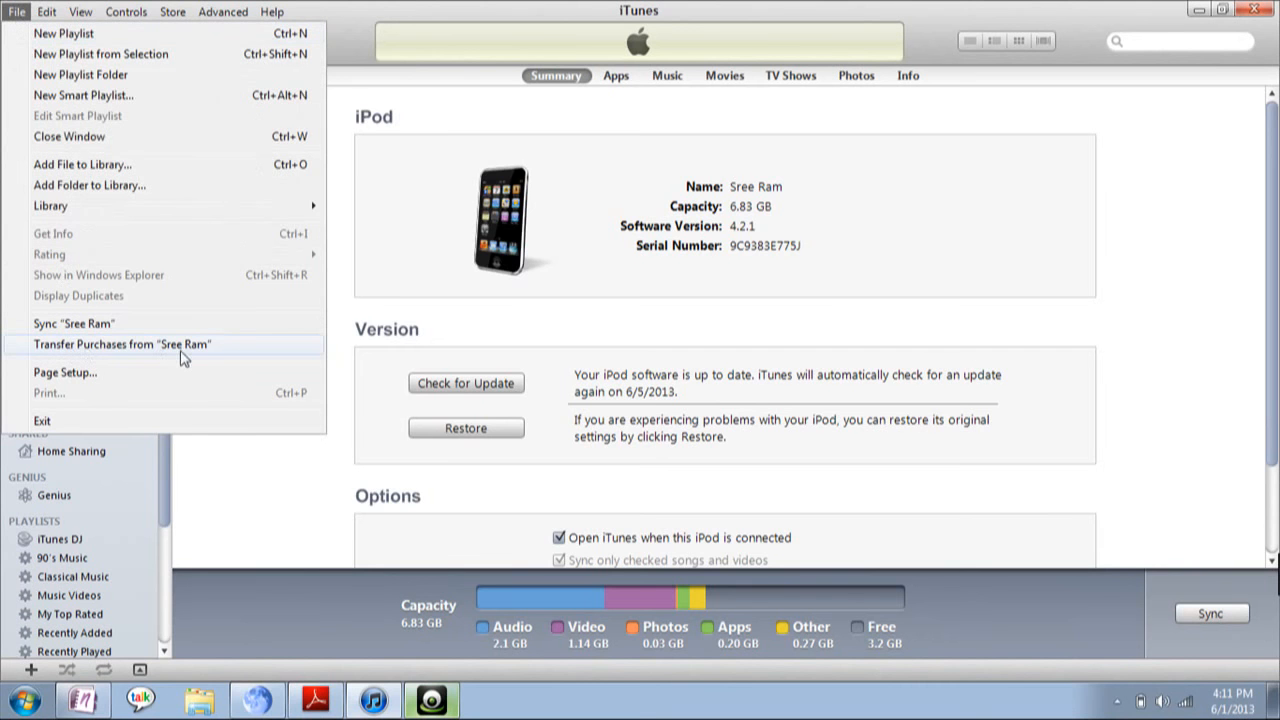
mouse_move(120, 353)
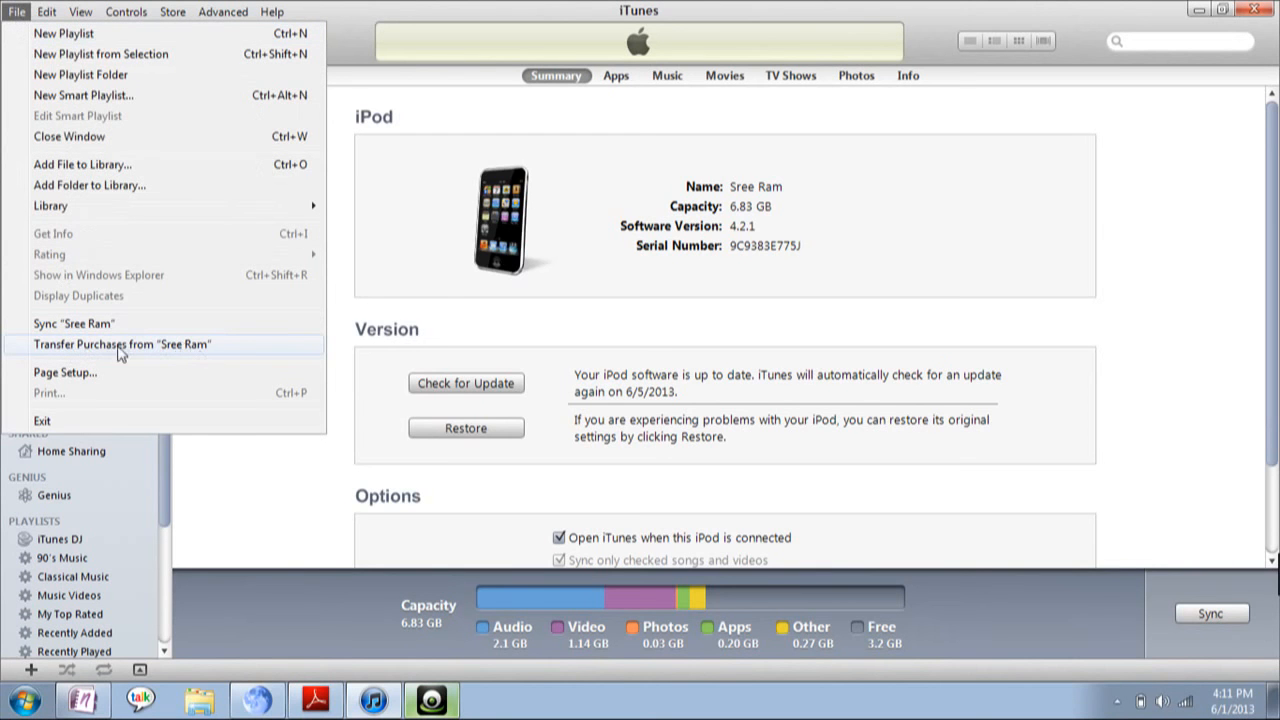
mouse_move(91, 351)
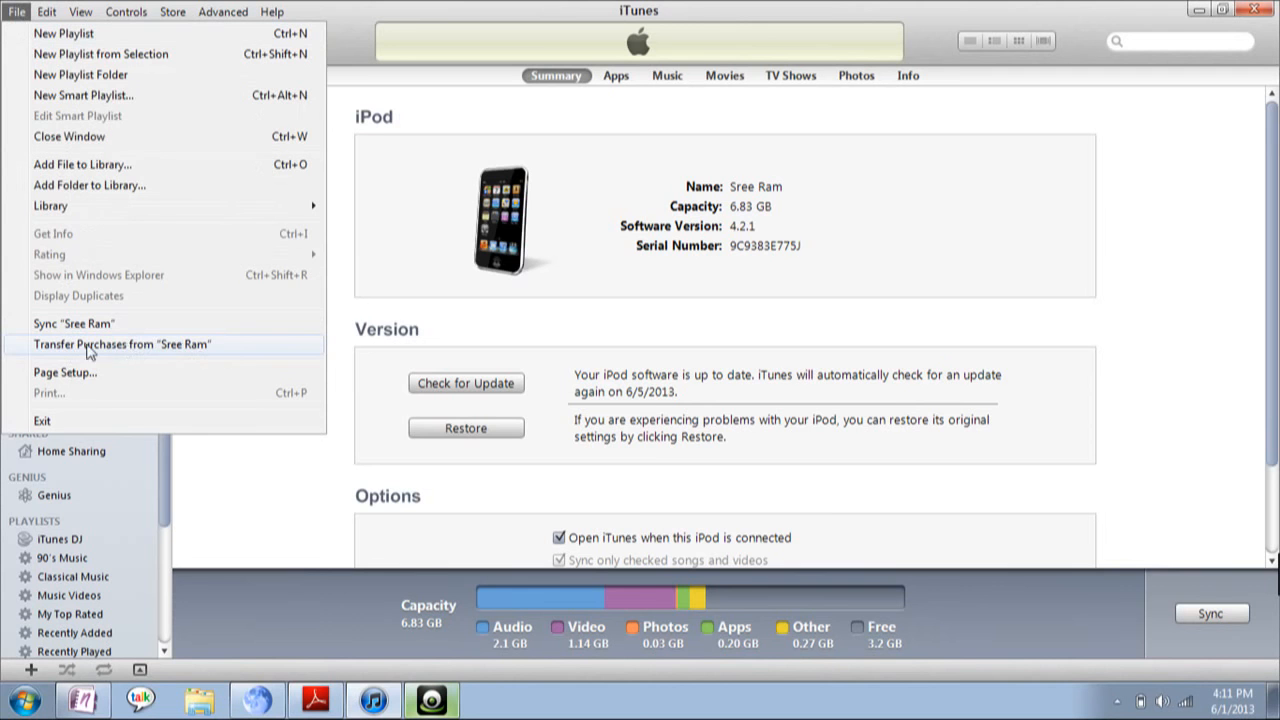
mouse_move(200, 350)
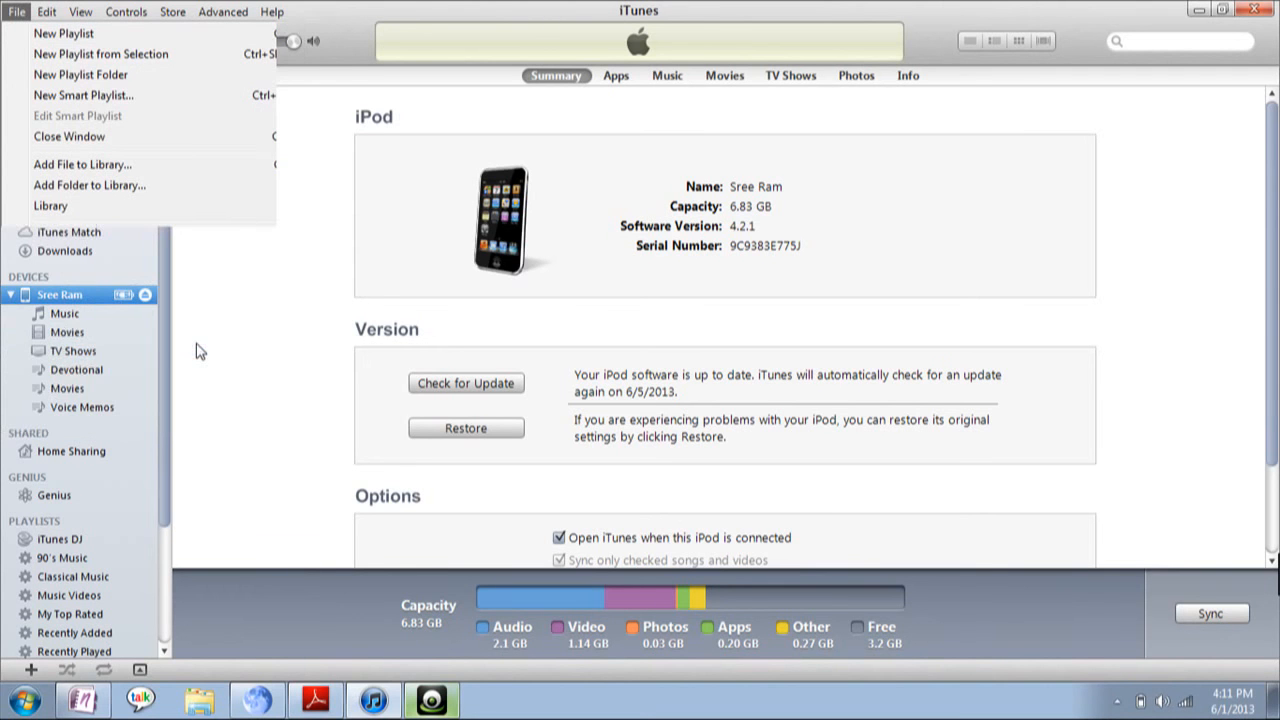
mouse_move(222, 338)
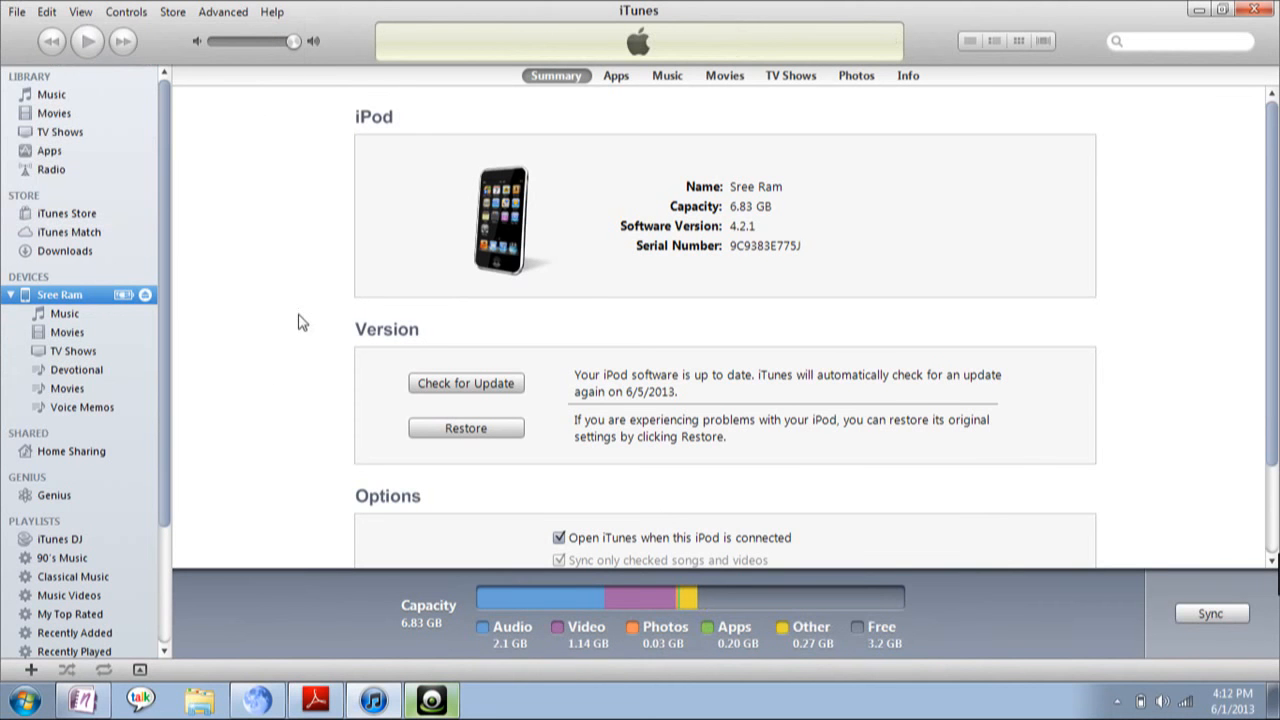
mouse_move(143, 277)
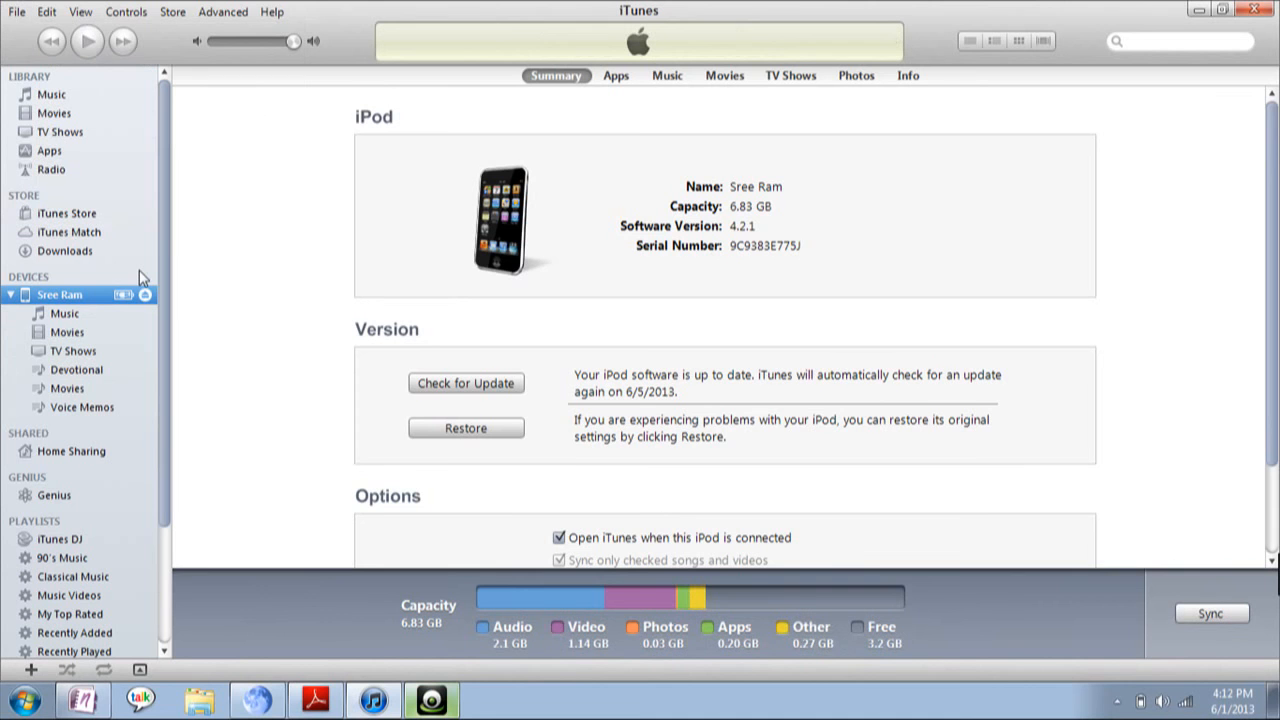
mouse_move(45, 90)
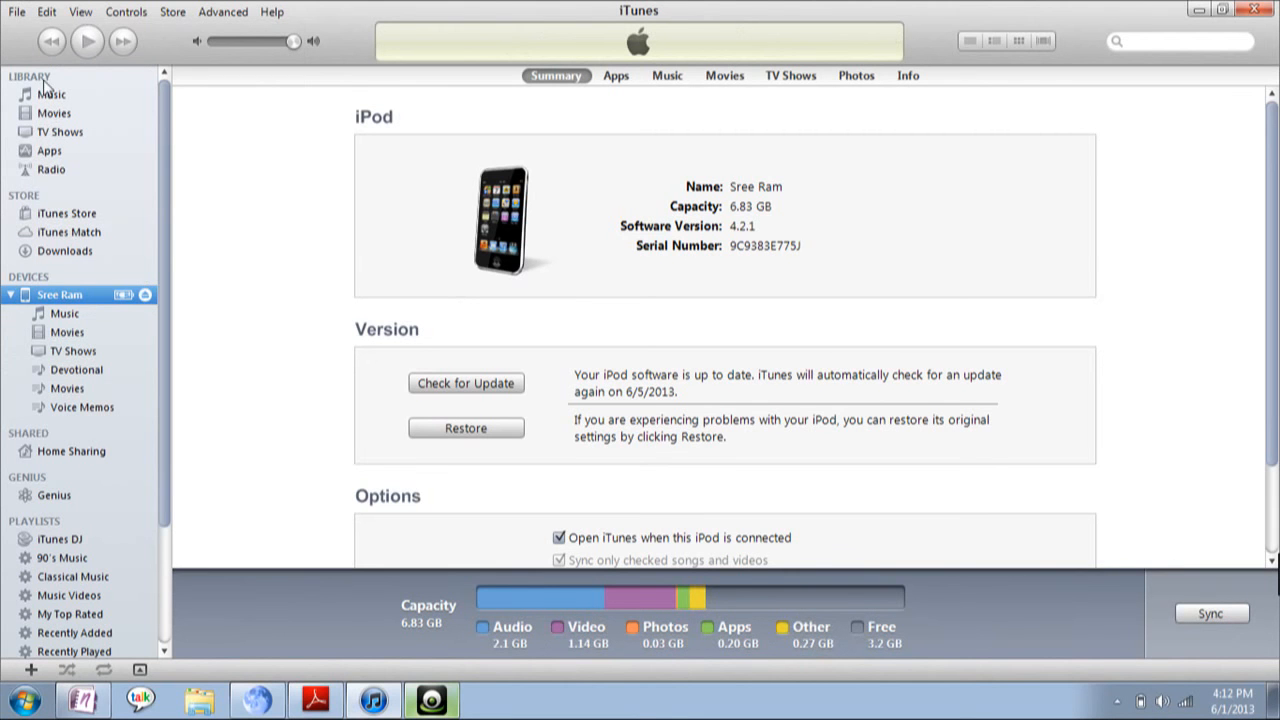
mouse_move(58, 82)
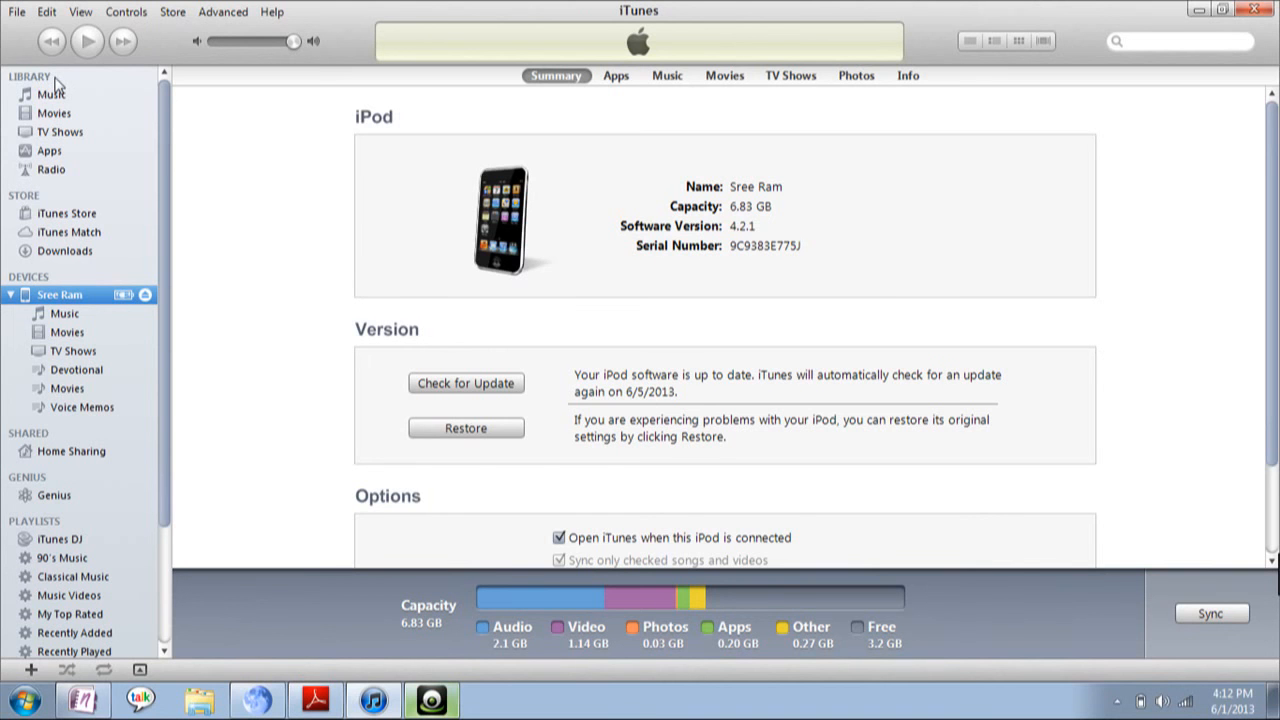
mouse_move(63, 113)
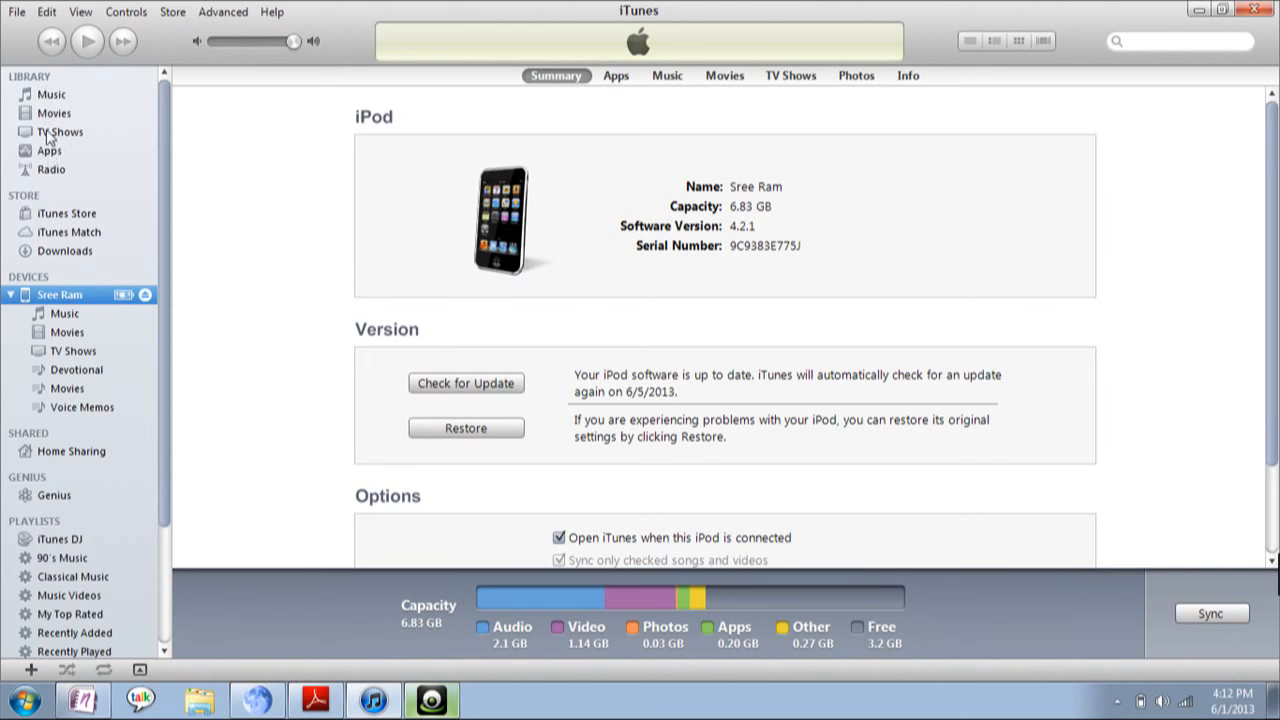
mouse_move(68, 60)
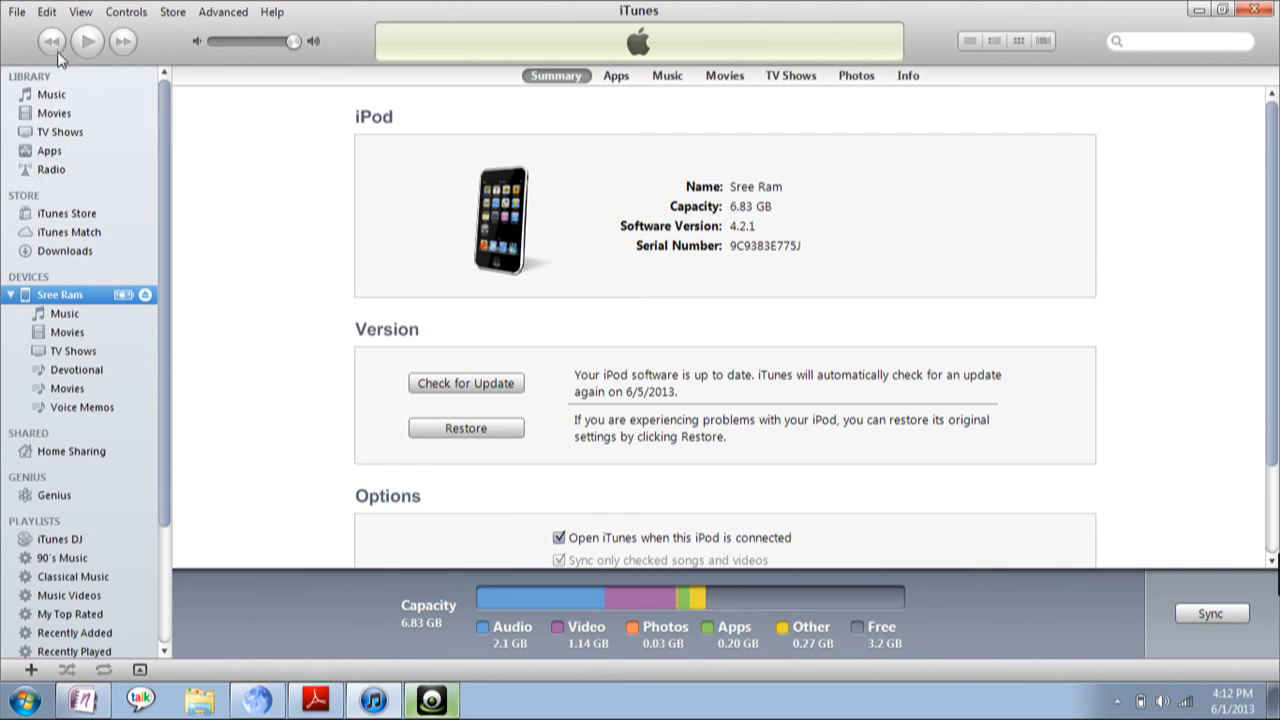
mouse_move(62, 158)
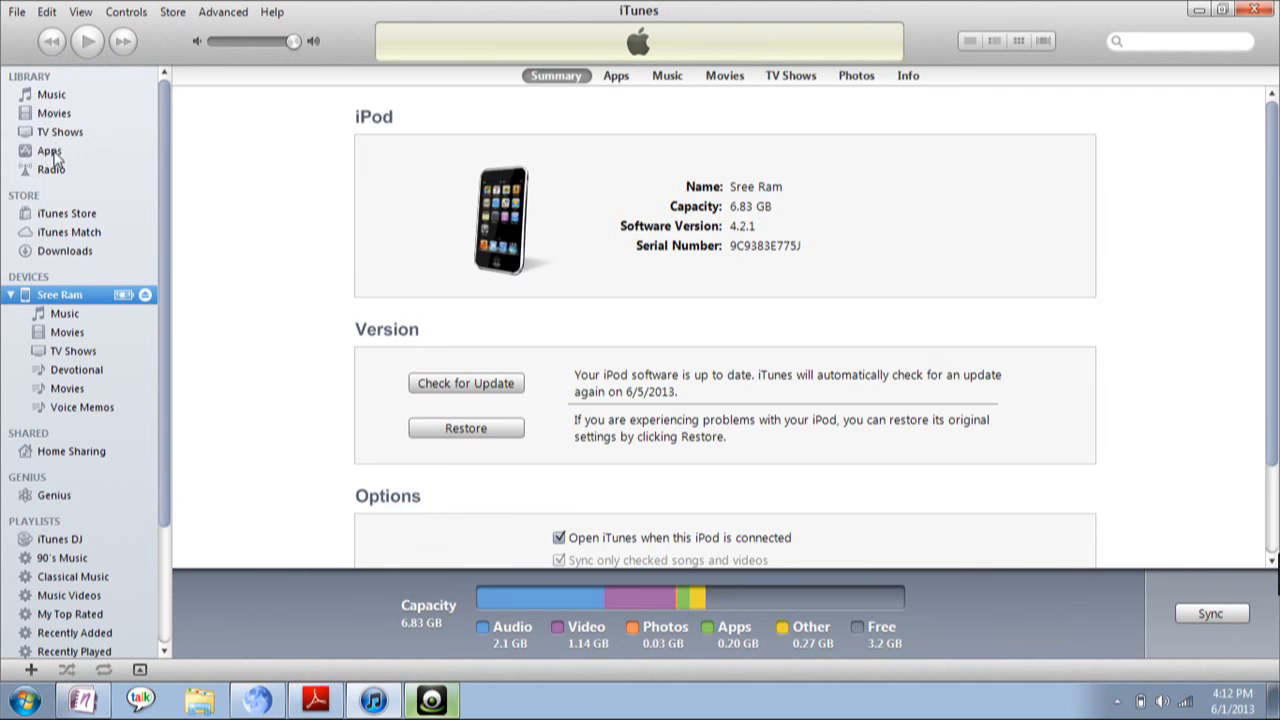
- Show the library's Apps collection, listing 12 apps including Fruit Ninja Free, JamKit and SPY mouse
click(47, 150)
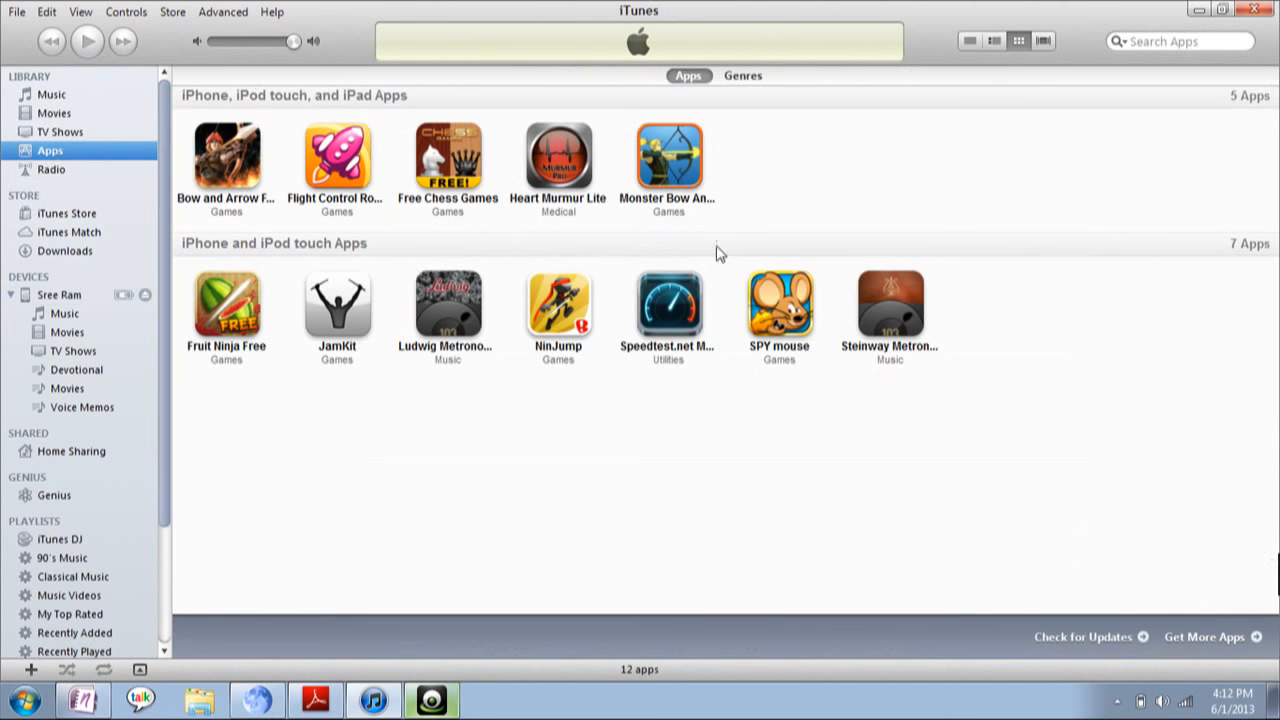
mouse_move(369, 429)
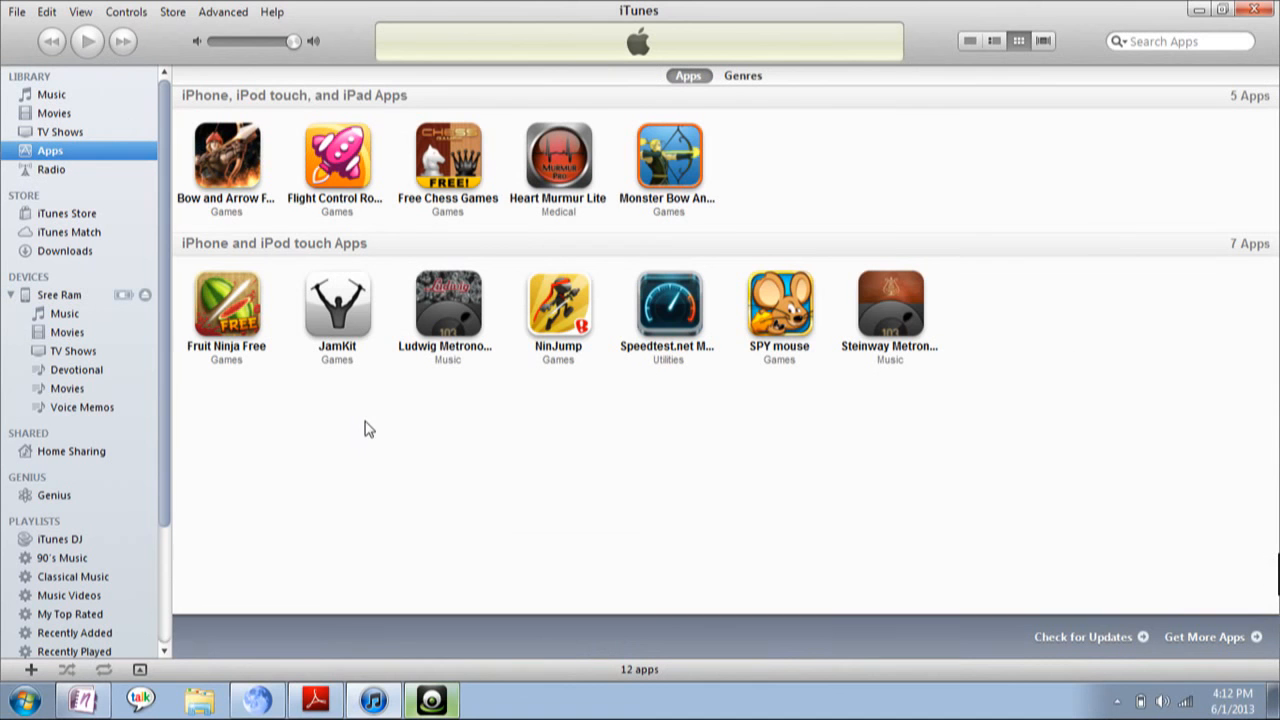
mouse_move(509, 222)
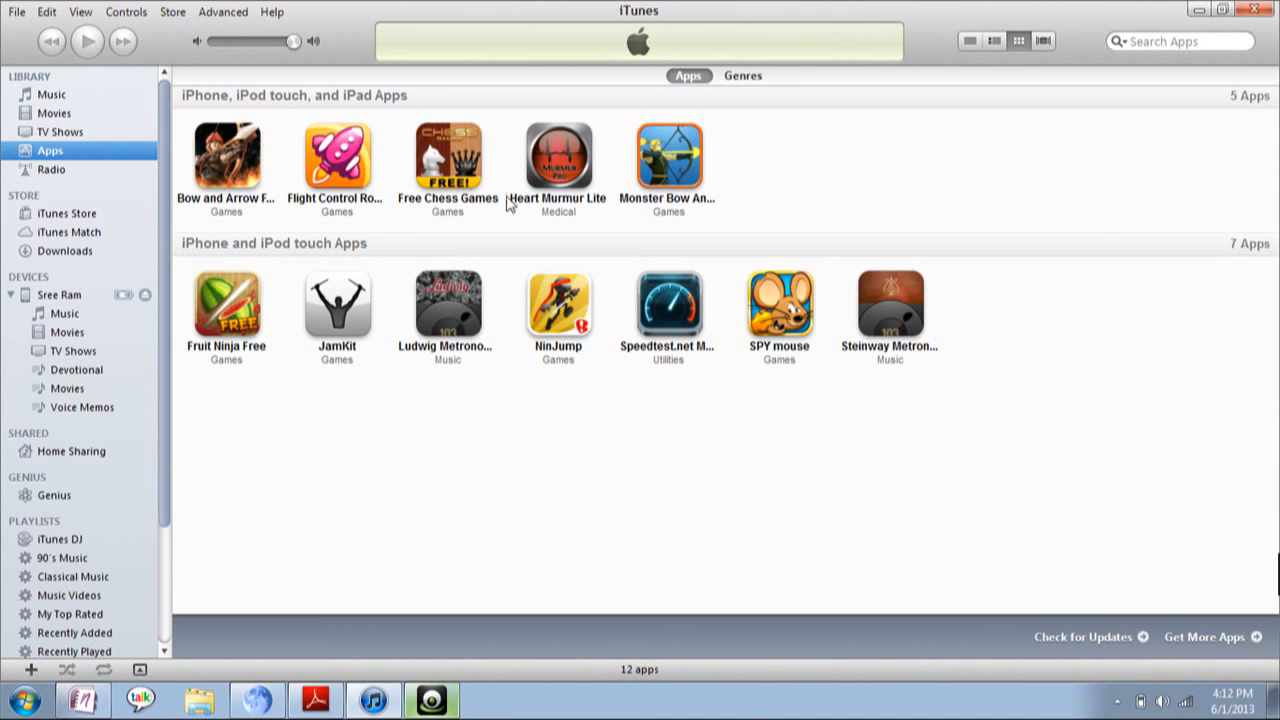
mouse_move(267, 191)
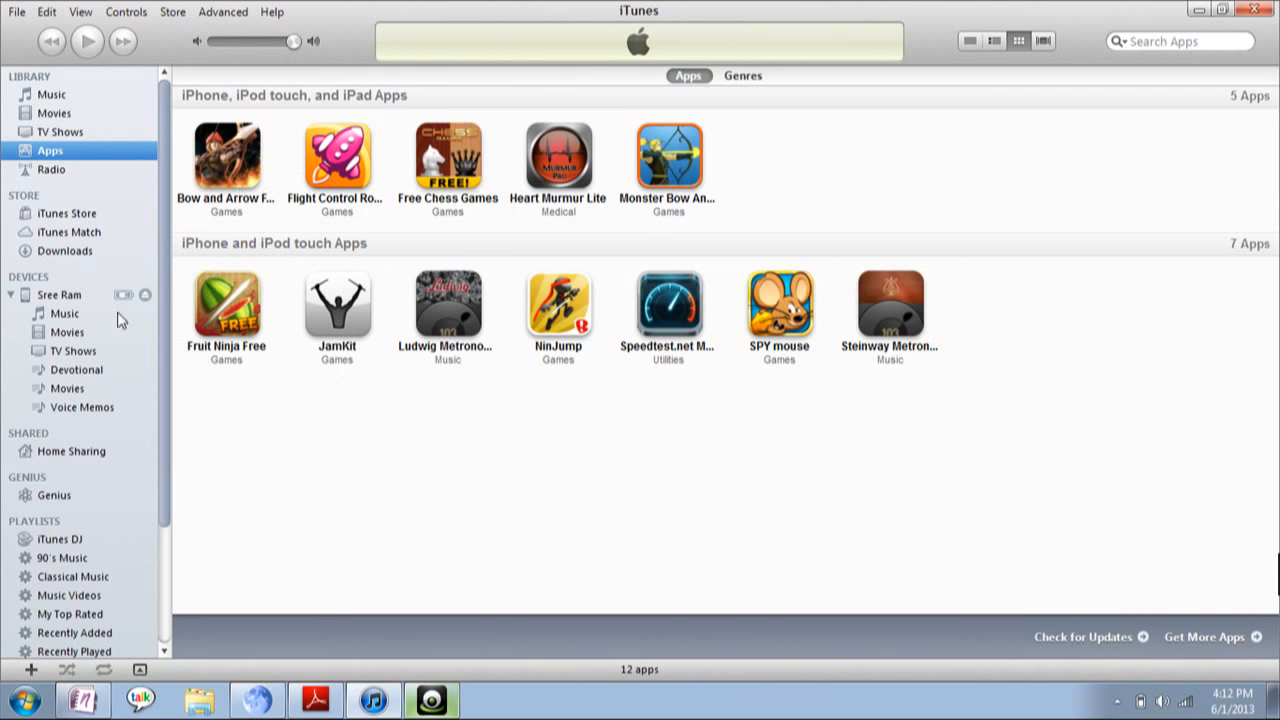
click(58, 294)
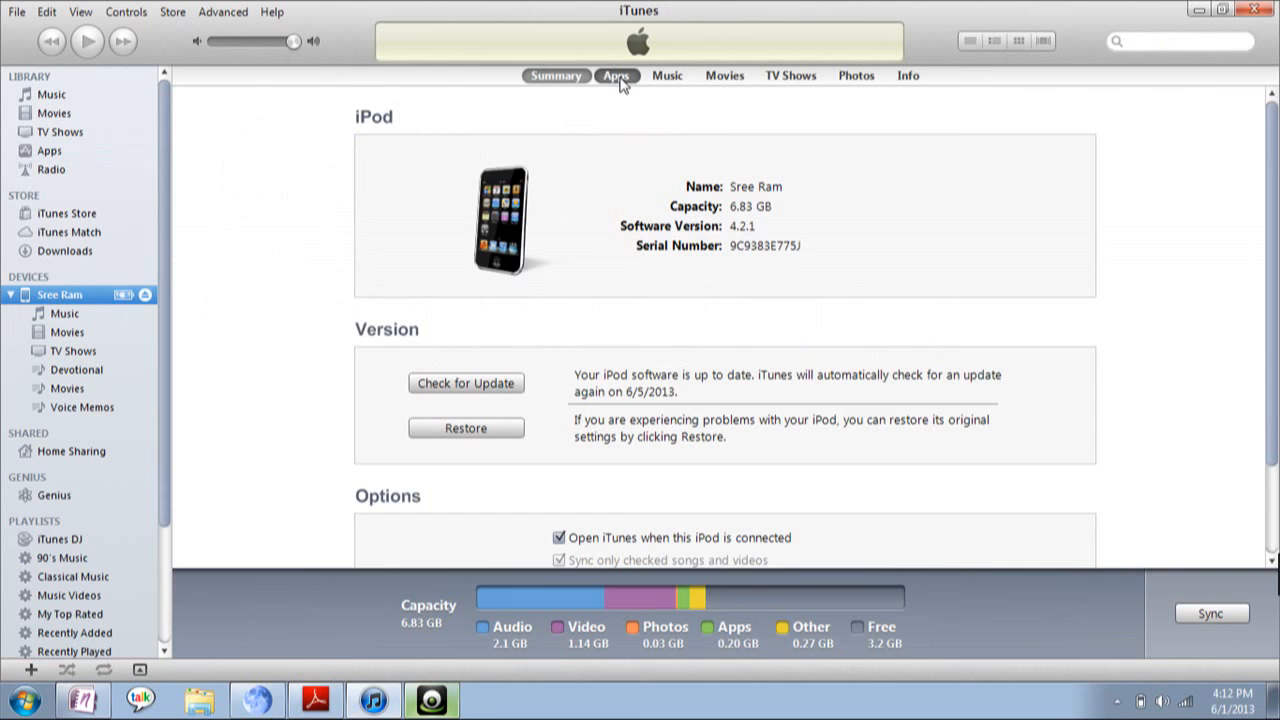
mouse_move(621, 88)
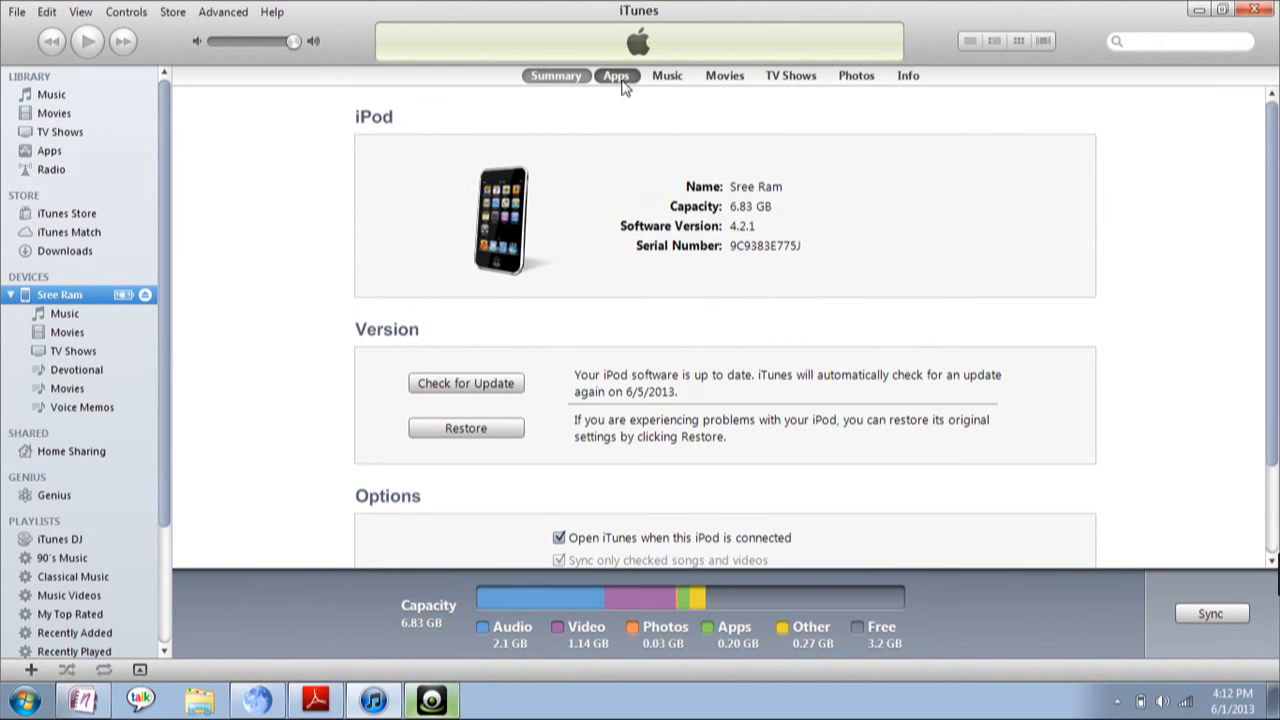
- Show the iPod's Apps sync page and tick Sync Apps, raising the replace-apps confirmation
click(618, 75)
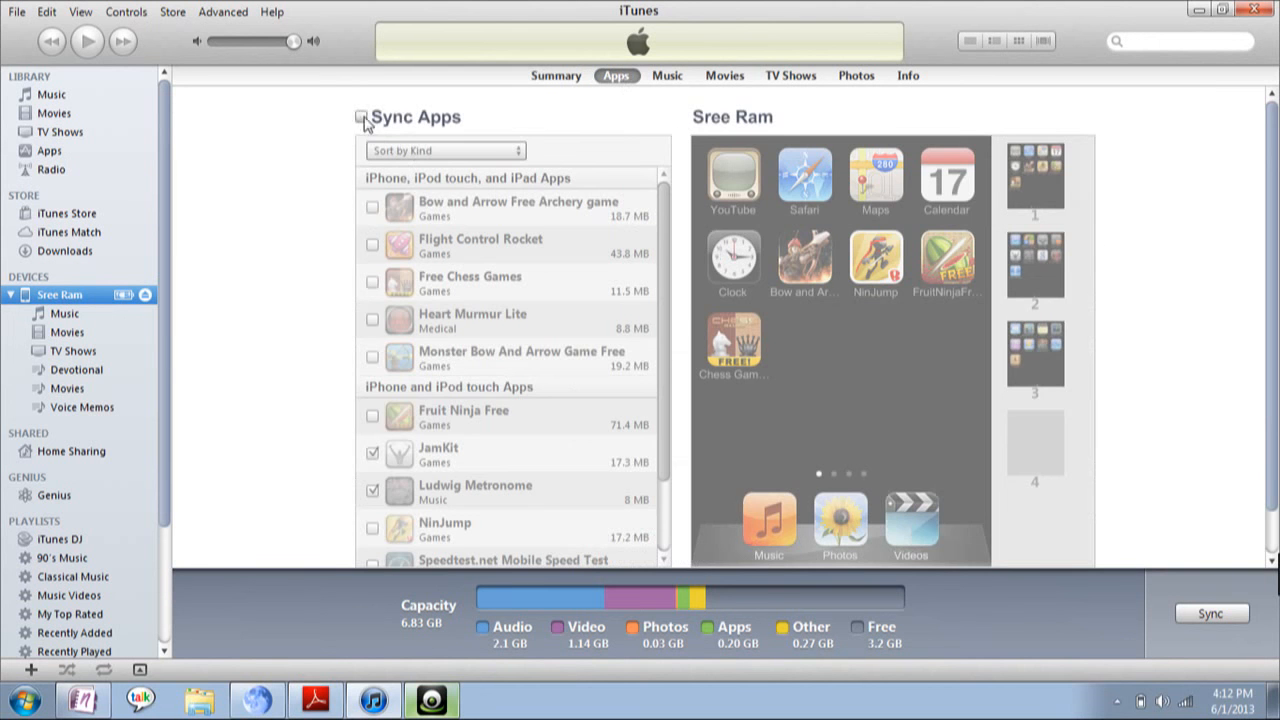
click(1210, 613)
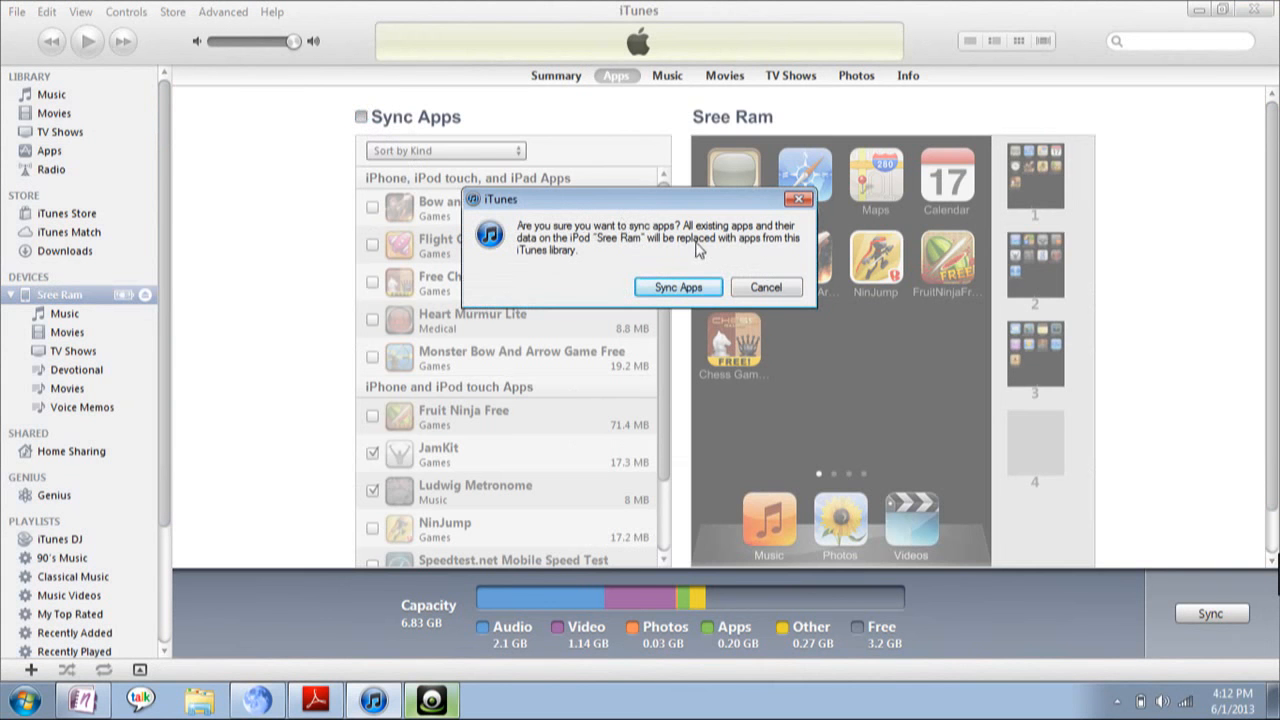
mouse_move(520, 273)
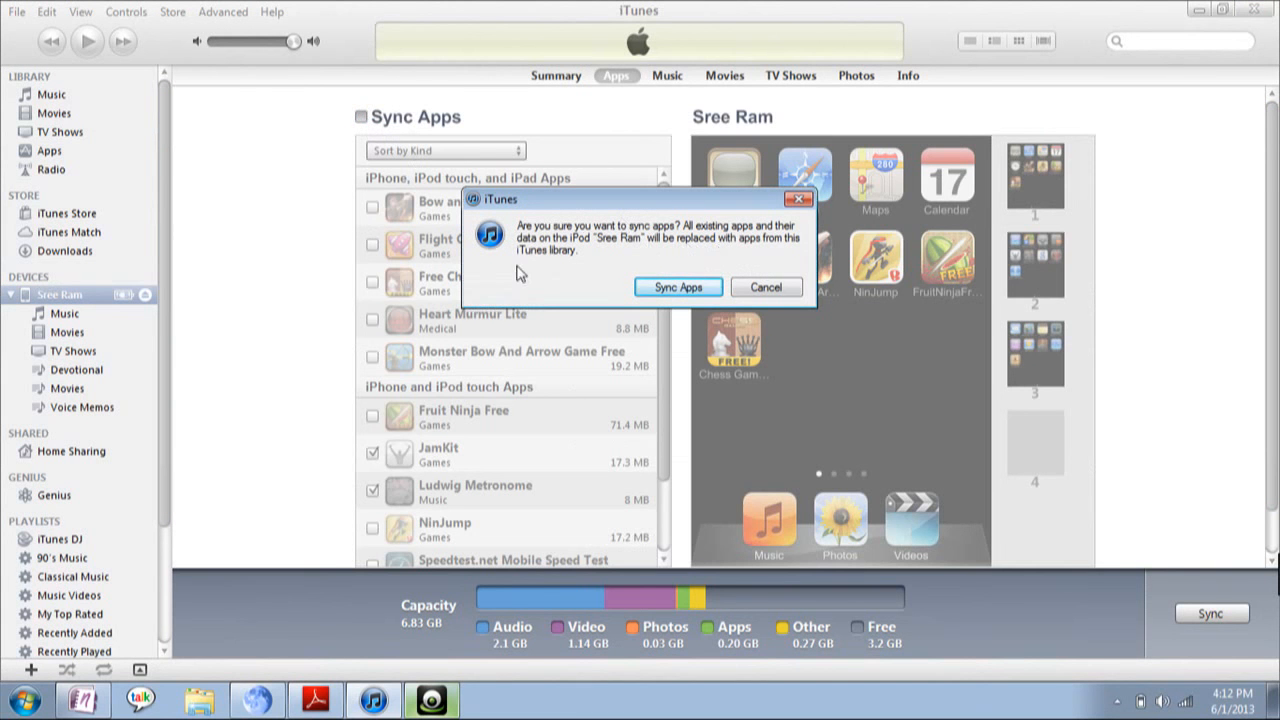
mouse_move(764, 258)
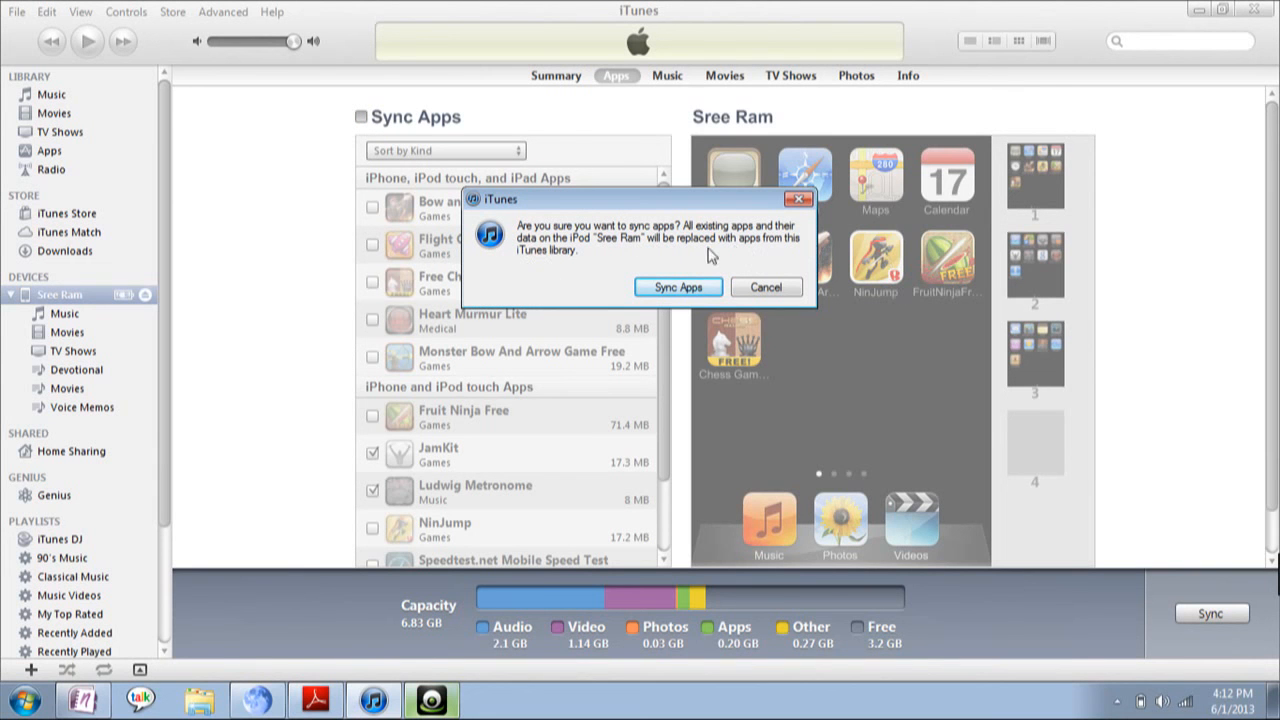
mouse_move(390, 213)
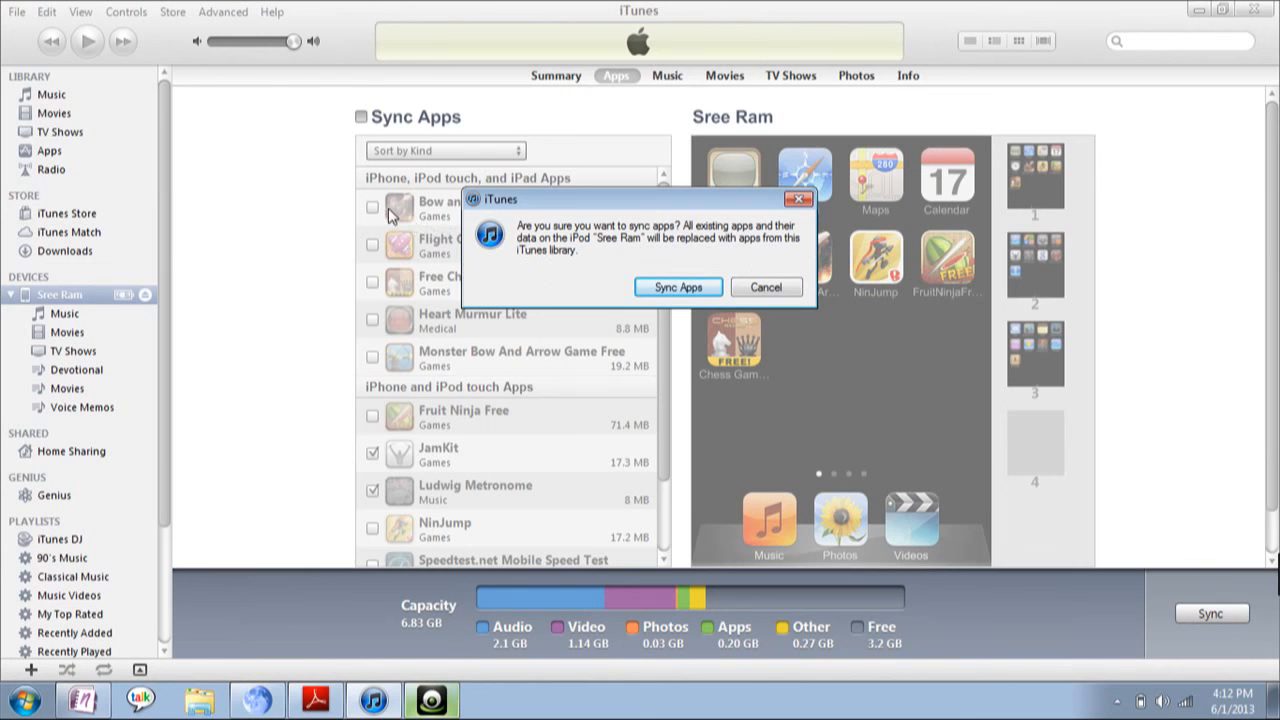
mouse_move(713, 252)
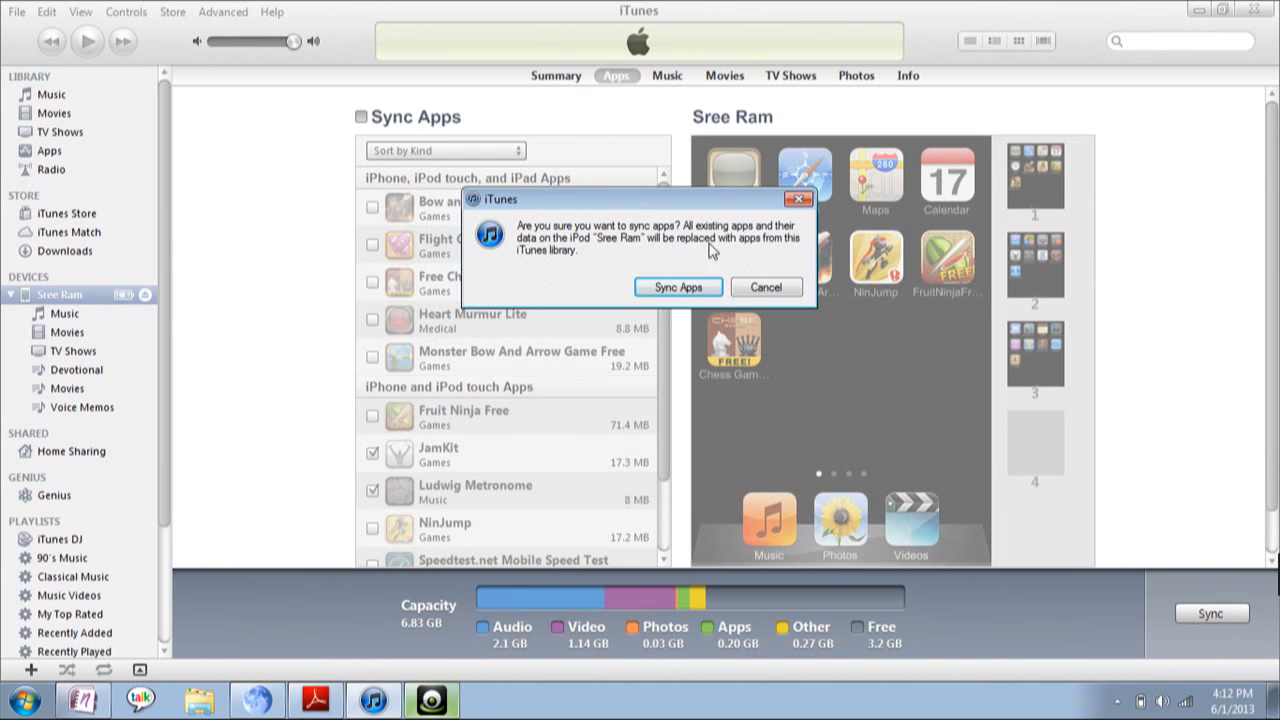
mouse_move(556, 274)
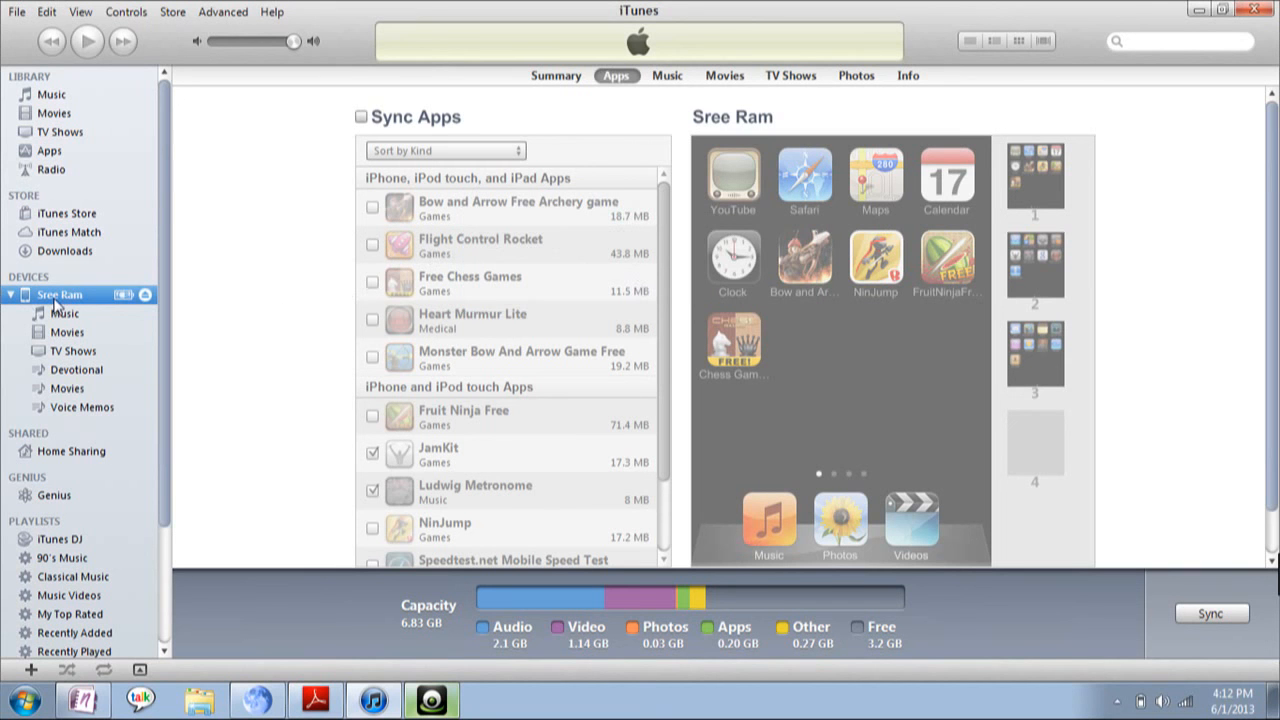
- Start a backup of the iPod 'Sree Ram' from its right-click menu
right_click(60, 294)
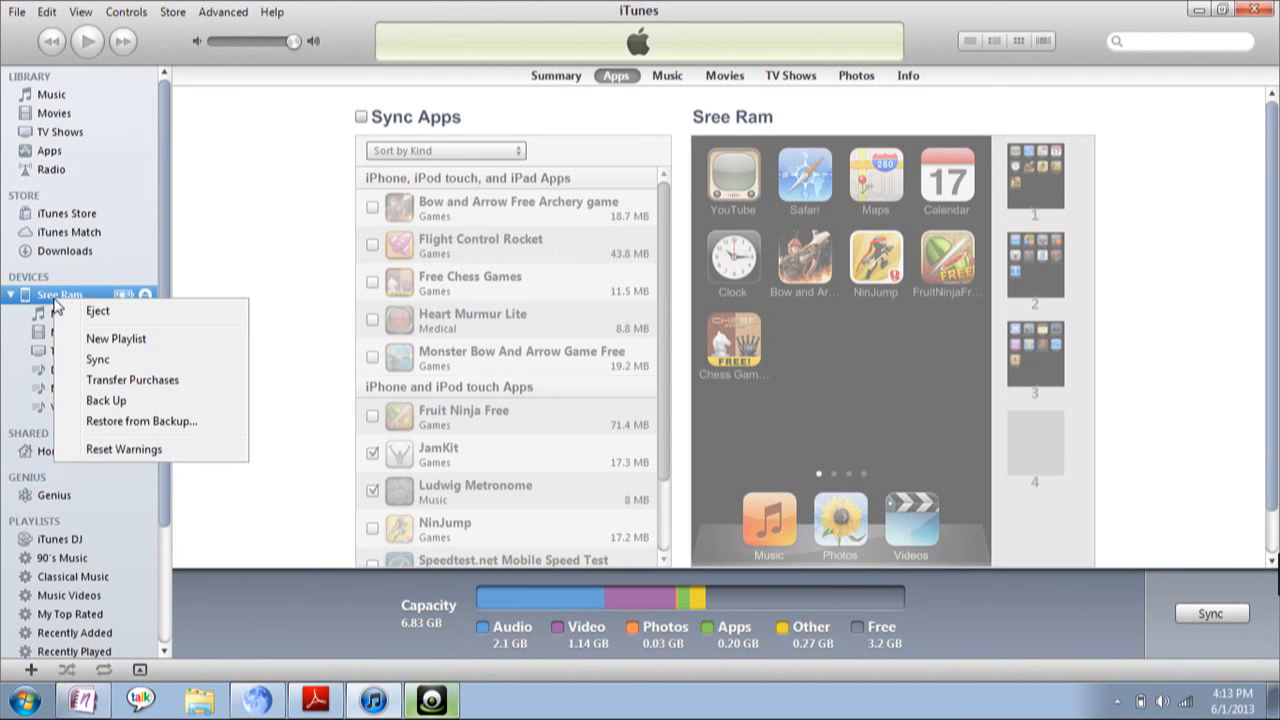
mouse_move(66, 307)
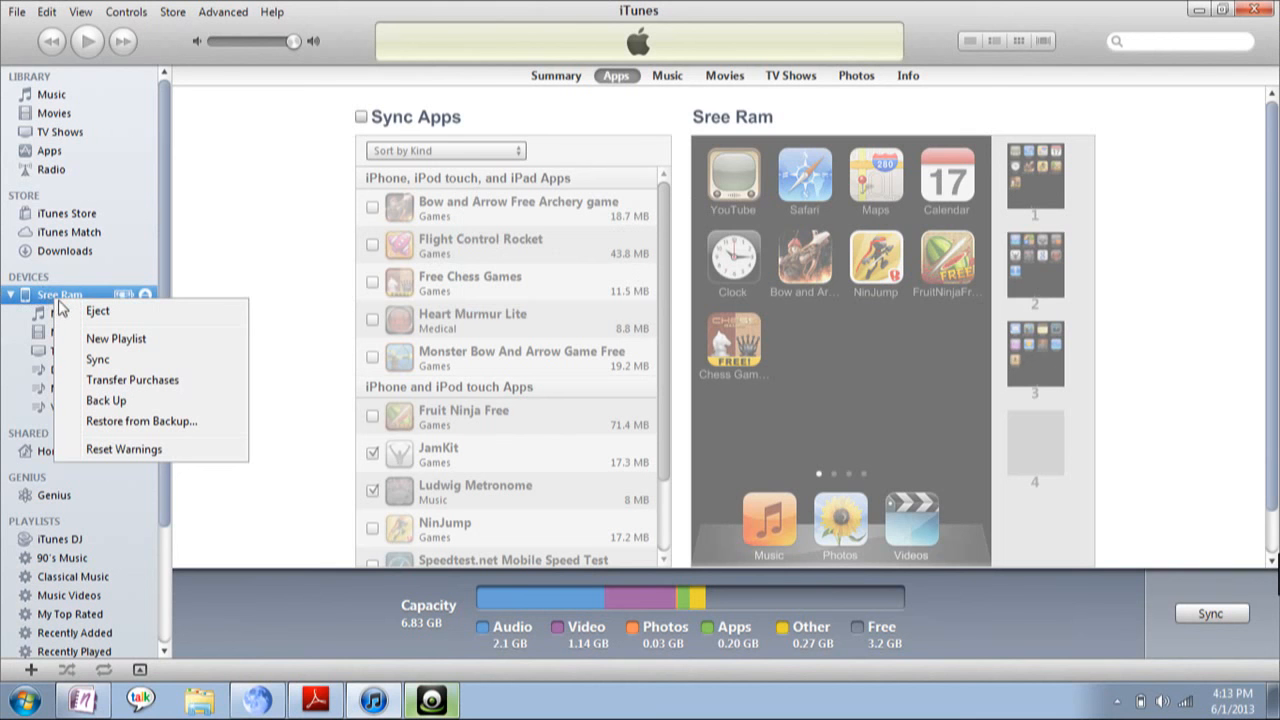
mouse_move(95, 400)
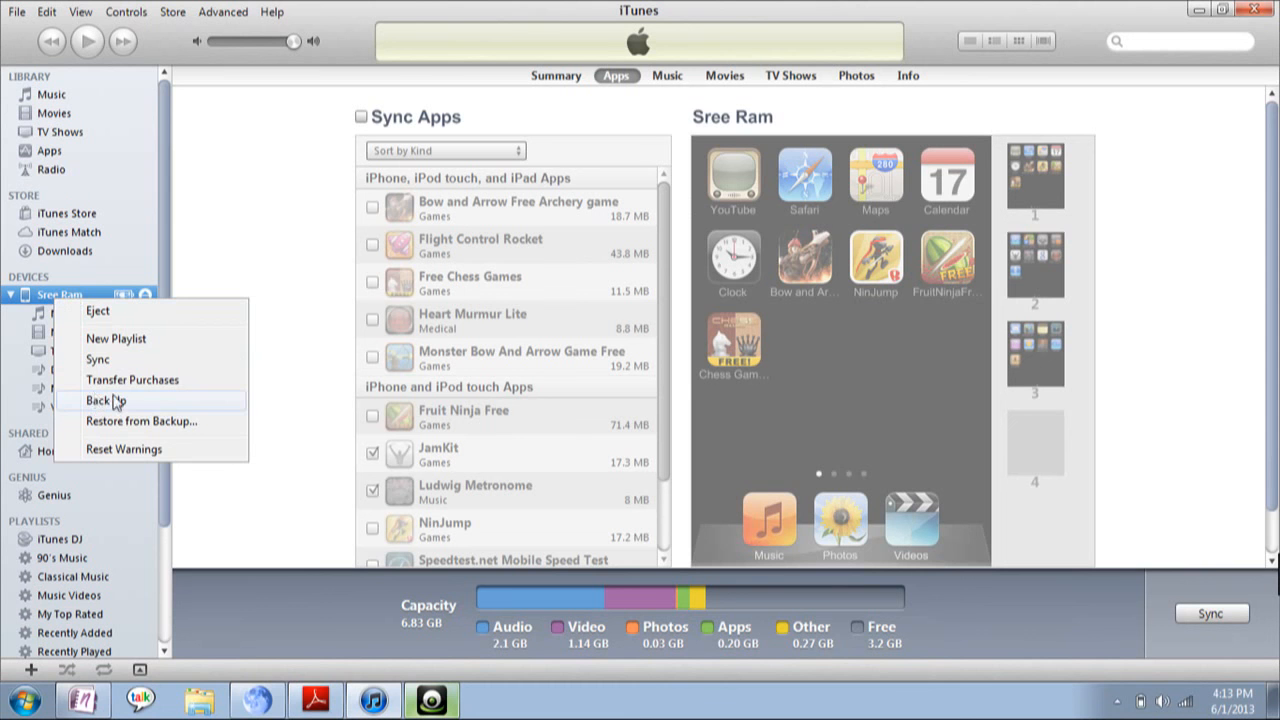
click(98, 400)
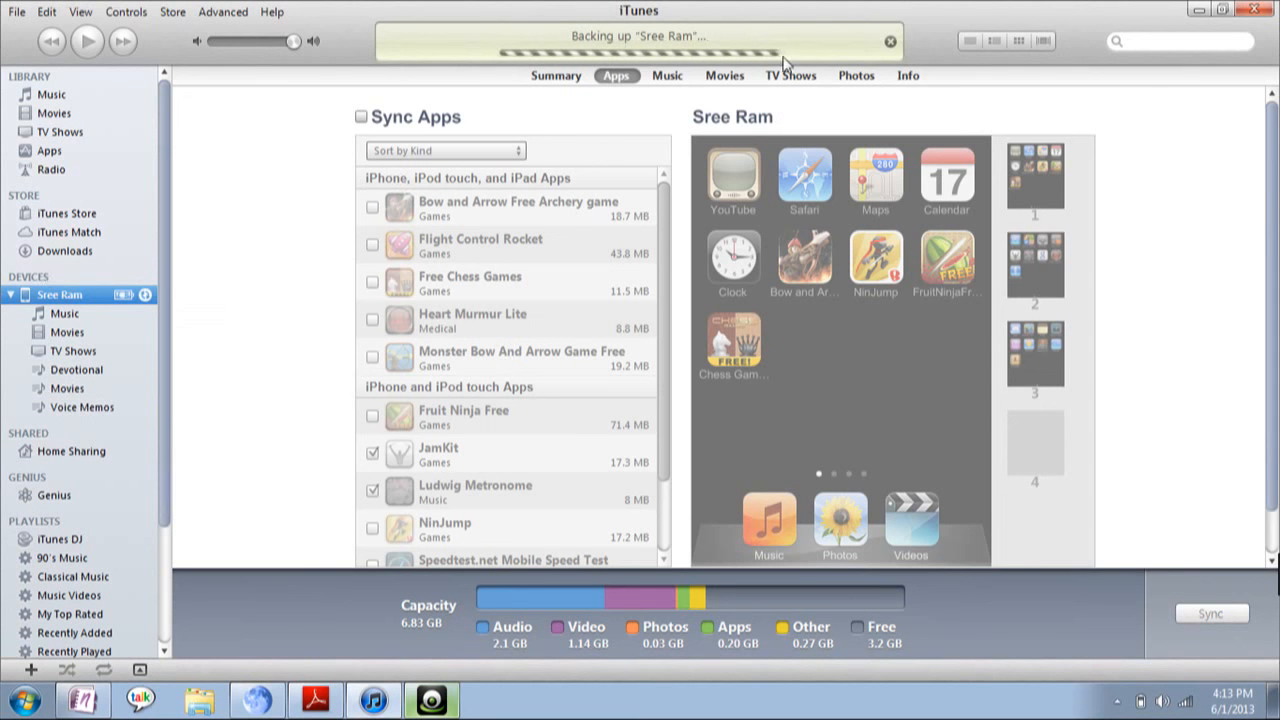
mouse_move(315, 330)
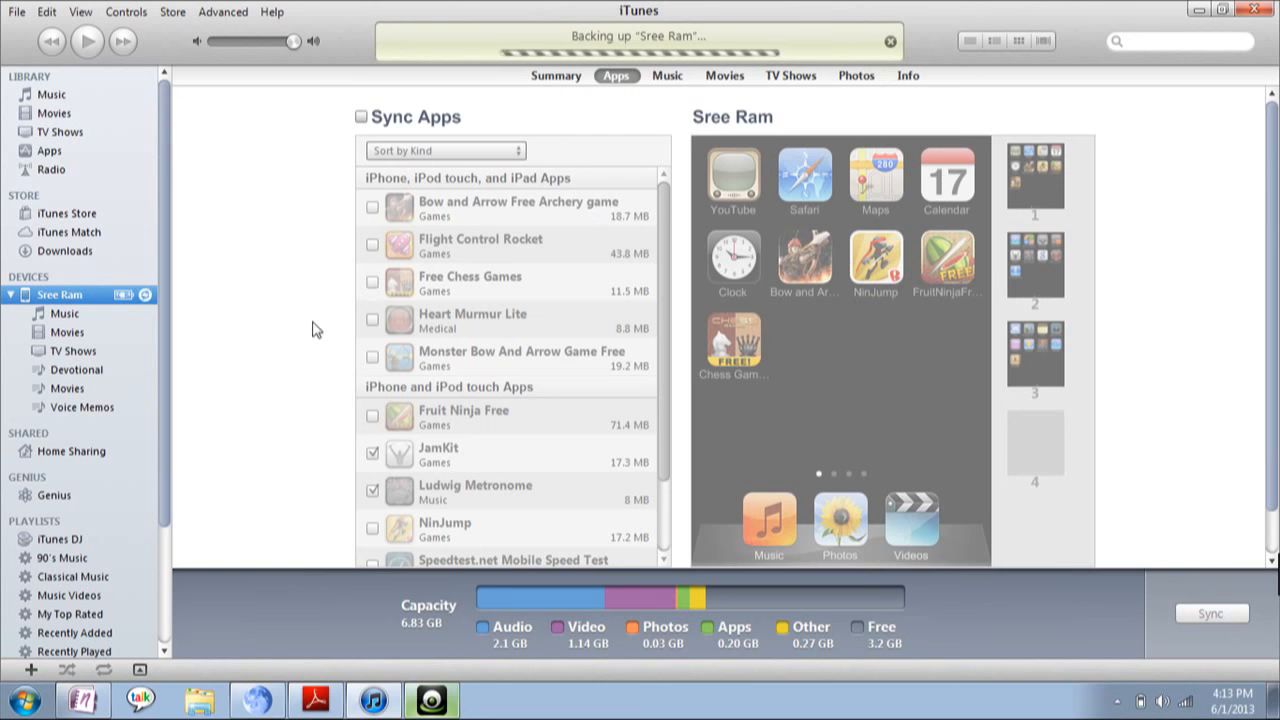